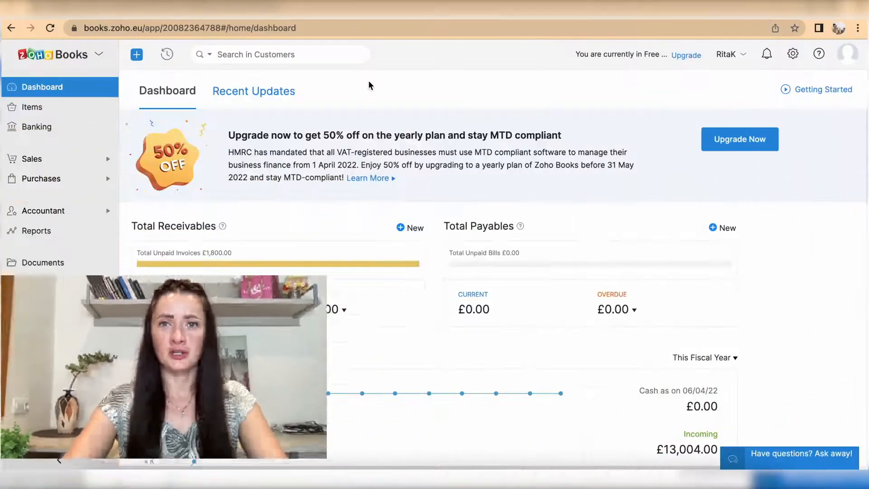
# - Expand the Accountant section in the sidebar to reveal Manual Journals and Chart of Accounts
pyautogui.click(44, 210)
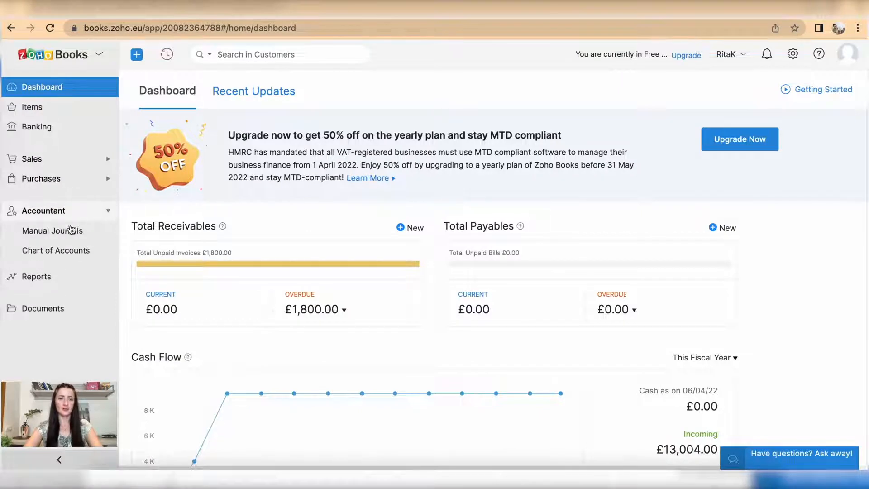
pyautogui.moveTo(57, 250)
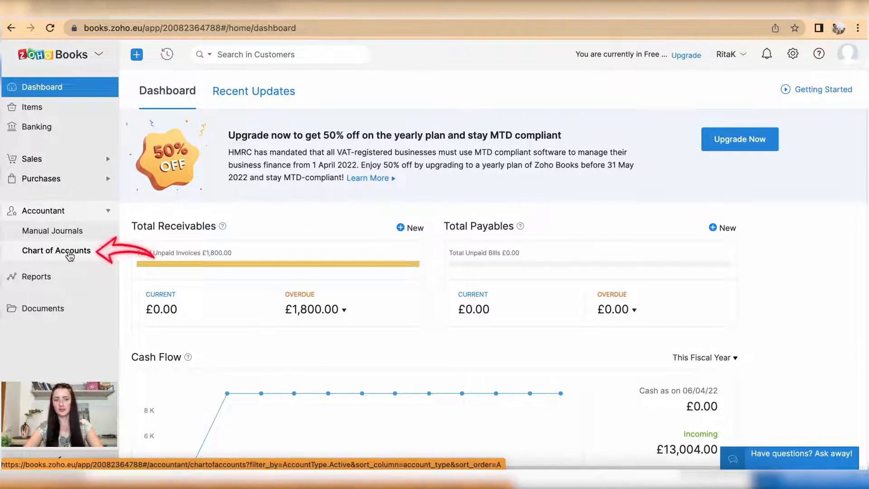
# - Open Chart of Accounts to list active accounts with codes and account types
pyautogui.click(56, 250)
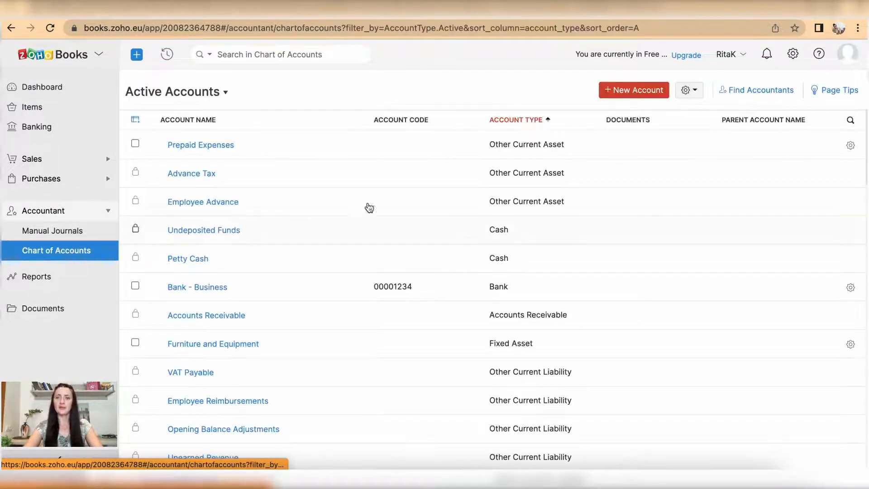
pyautogui.moveTo(706, 107)
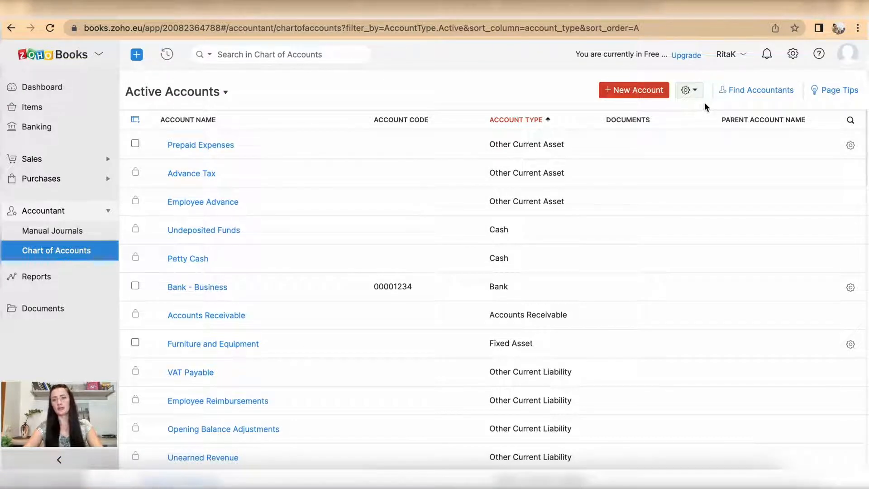
pyautogui.click(689, 89)
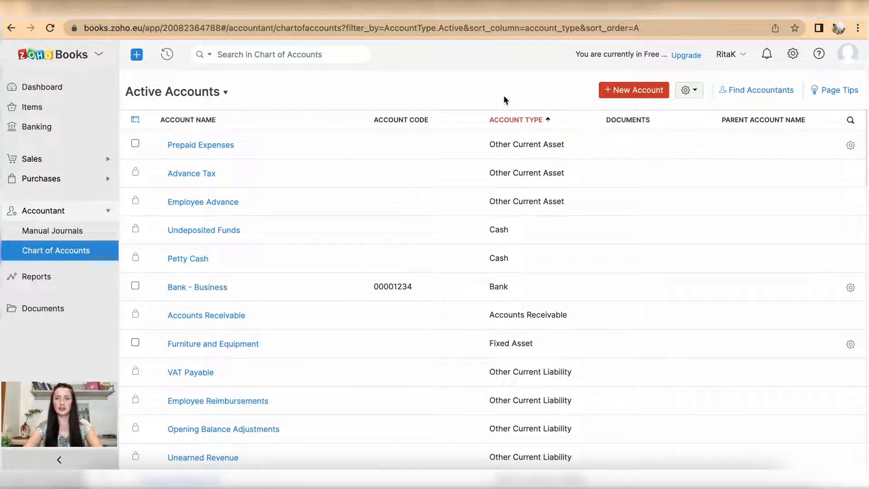
pyautogui.moveTo(622, 99)
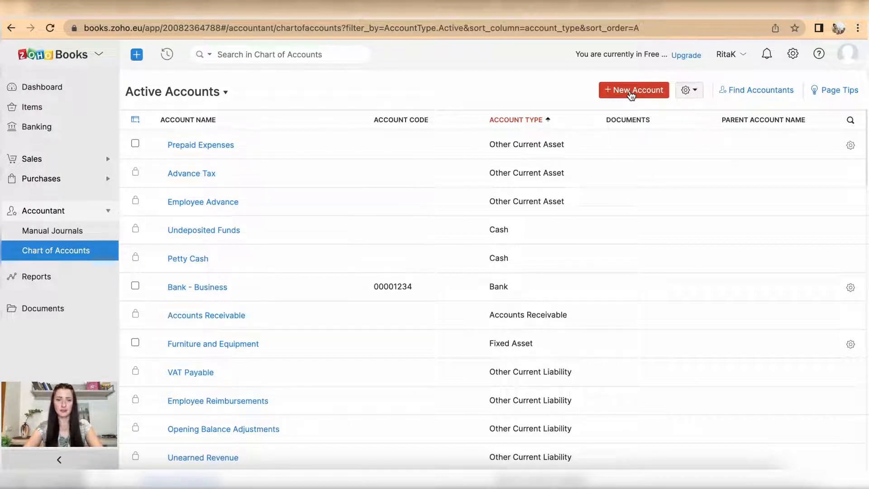
pyautogui.moveTo(311, 214)
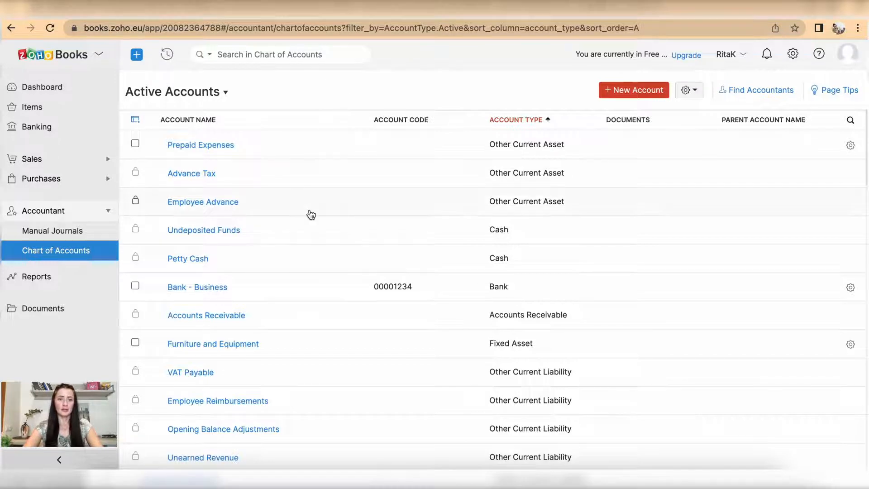
# - Delete the Book Sales income account under Digital sales and confirm the deletion
pyautogui.scroll(-3)
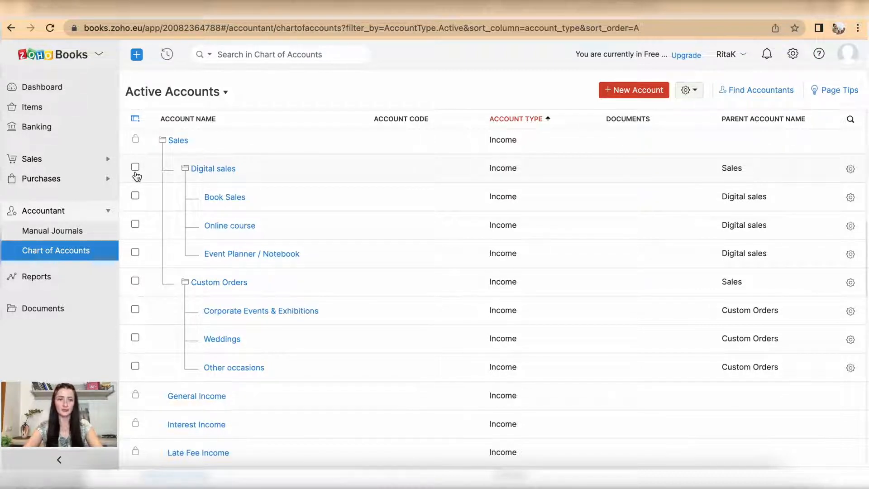
pyautogui.moveTo(139, 212)
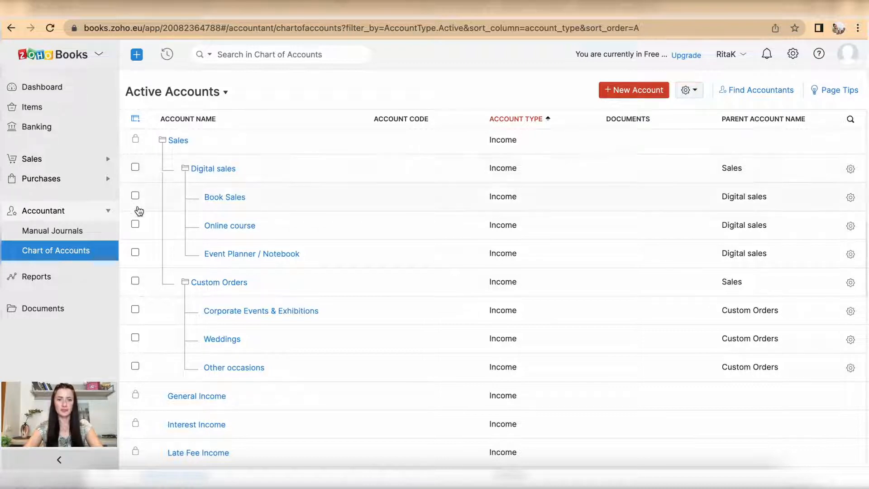
pyautogui.click(135, 197)
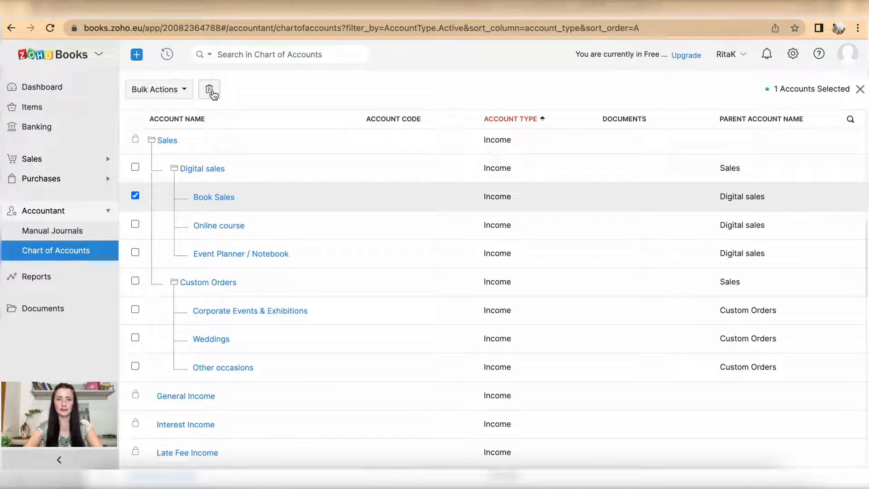
pyautogui.click(210, 89)
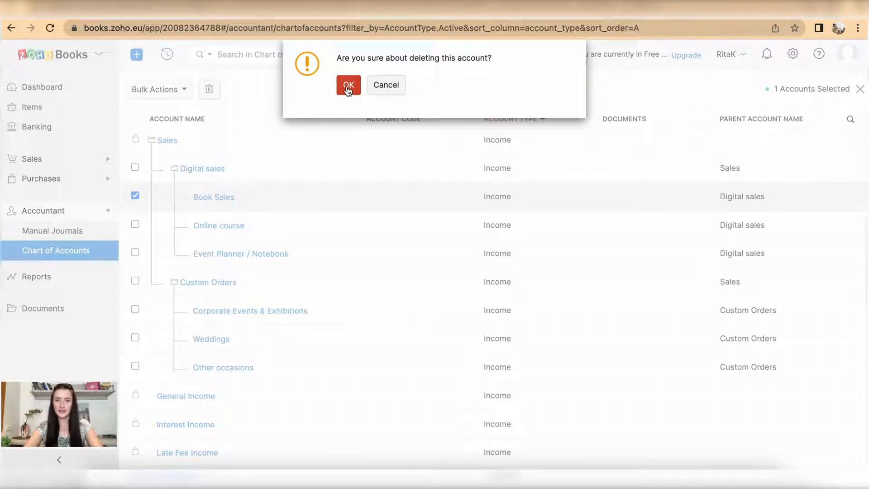
pyautogui.click(348, 85)
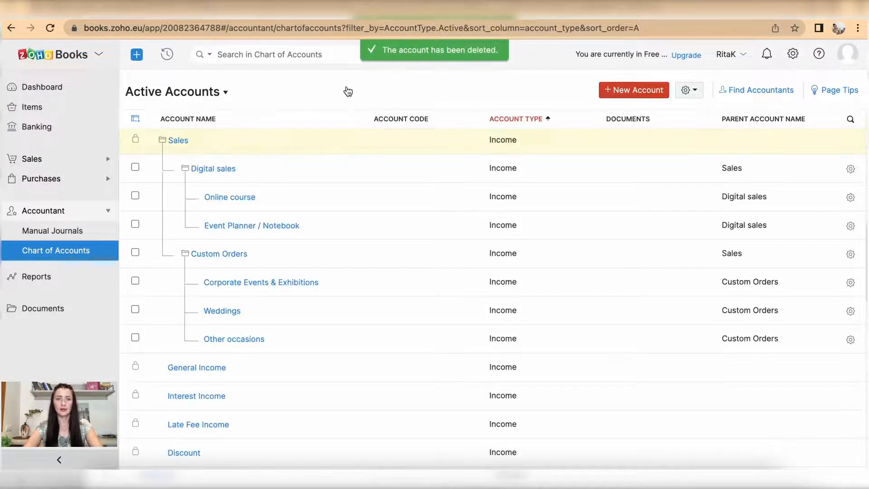
pyautogui.moveTo(411, 84)
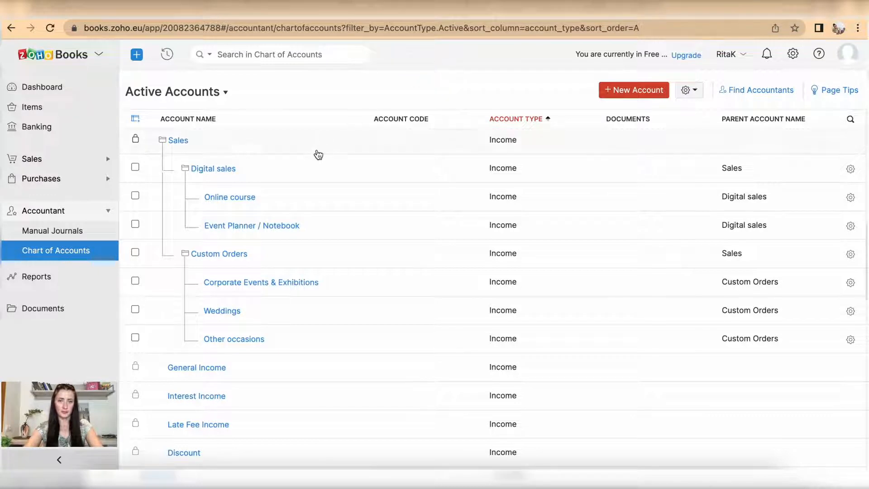
pyautogui.moveTo(269, 155)
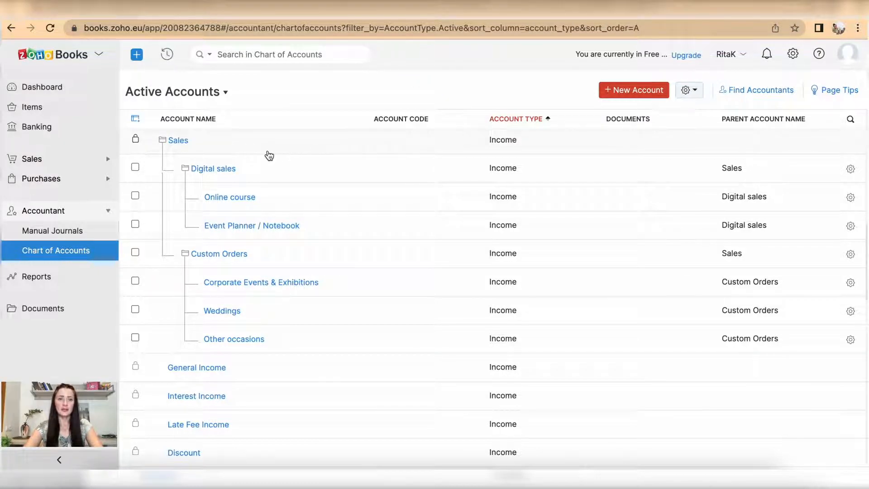
pyautogui.moveTo(136, 139)
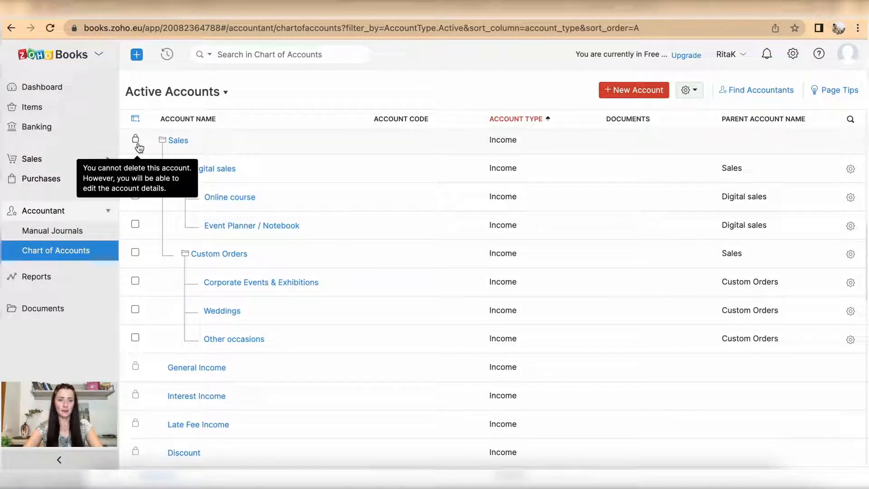
pyautogui.click(178, 140)
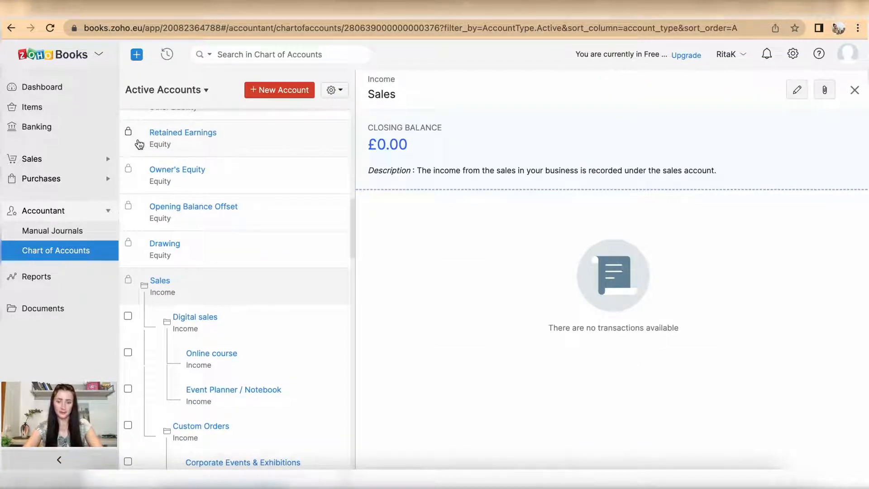
pyautogui.moveTo(797, 89)
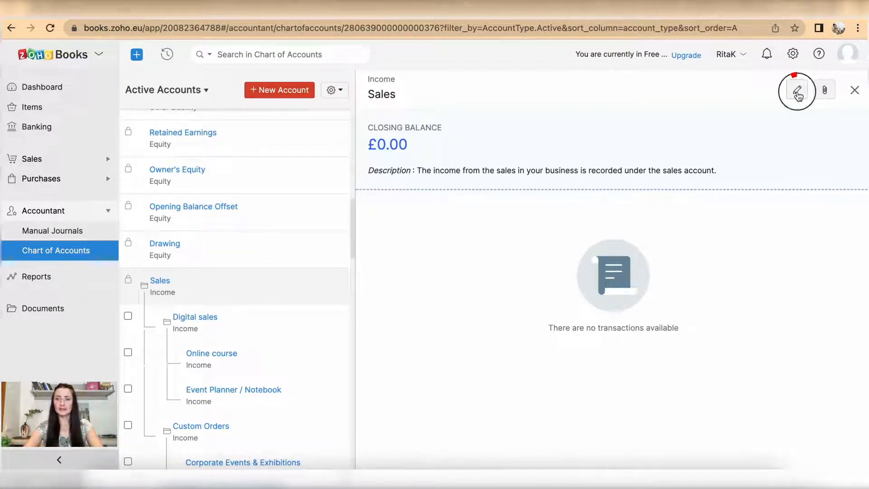
pyautogui.click(797, 89)
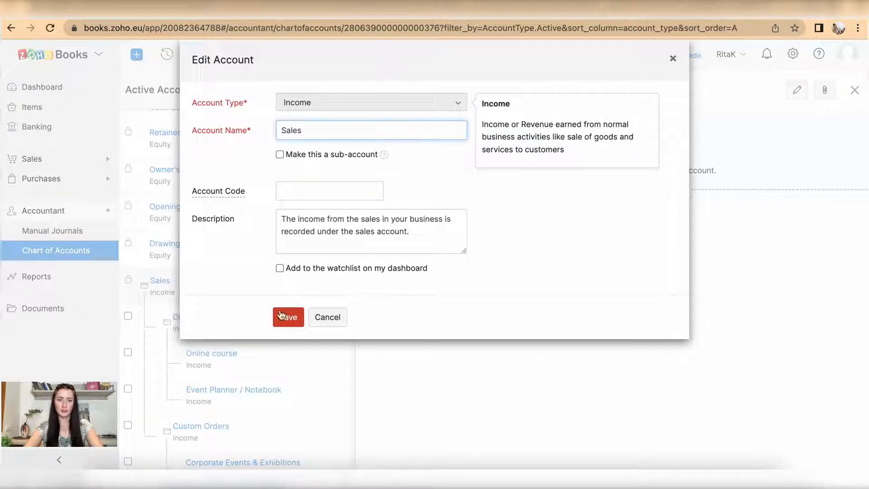
pyautogui.moveTo(674, 59)
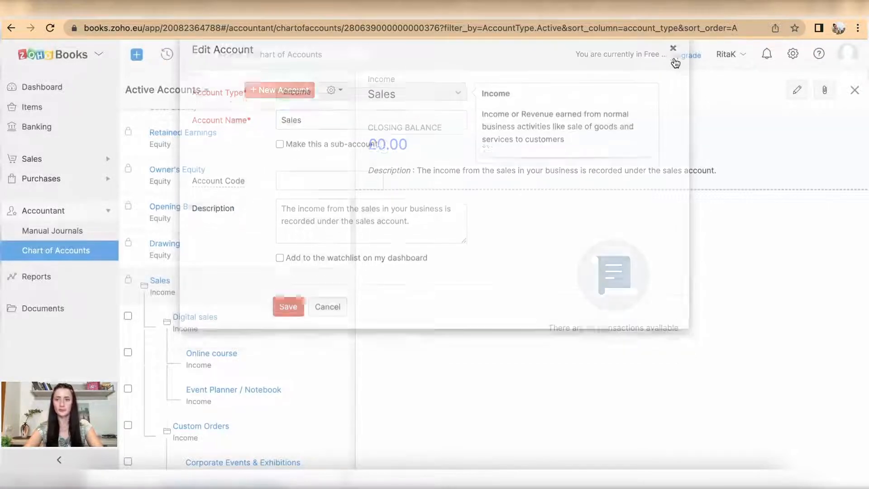
pyautogui.click(825, 90)
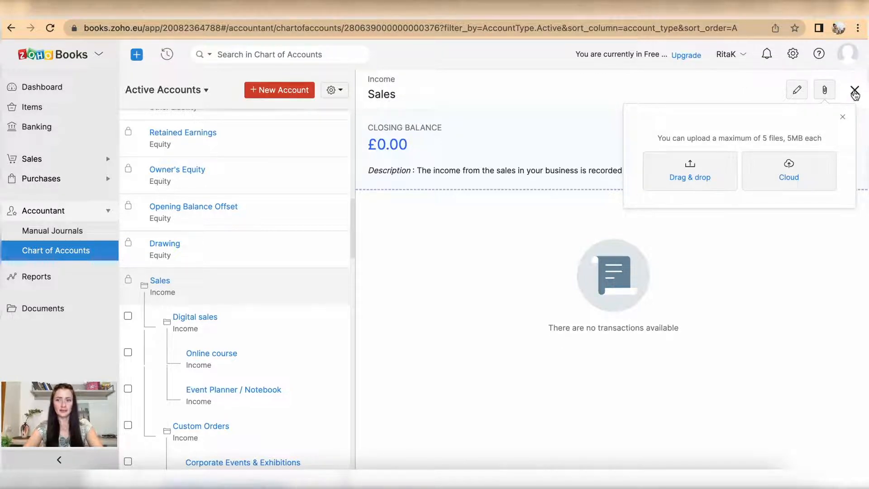
pyautogui.click(856, 90)
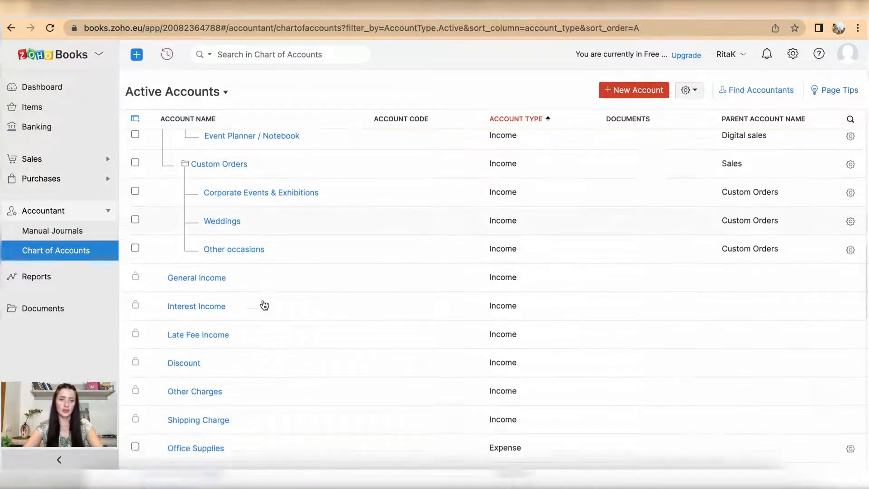
pyautogui.scroll(-3)
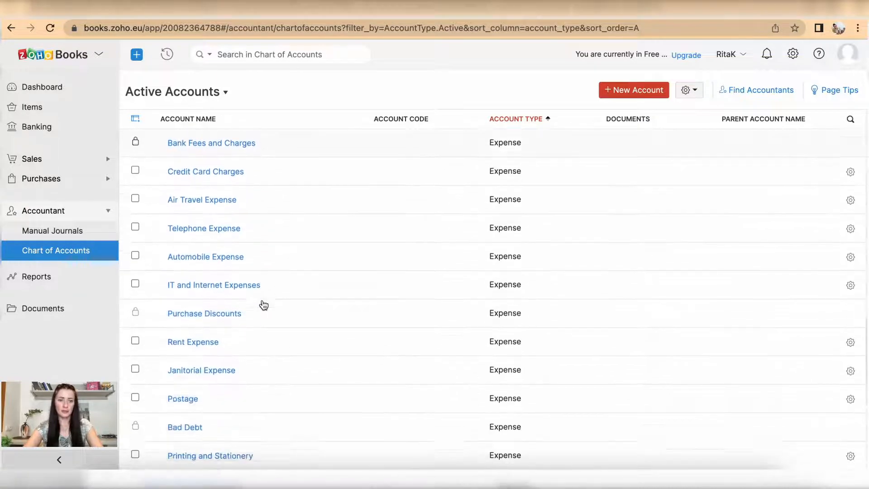
pyautogui.scroll(-3)
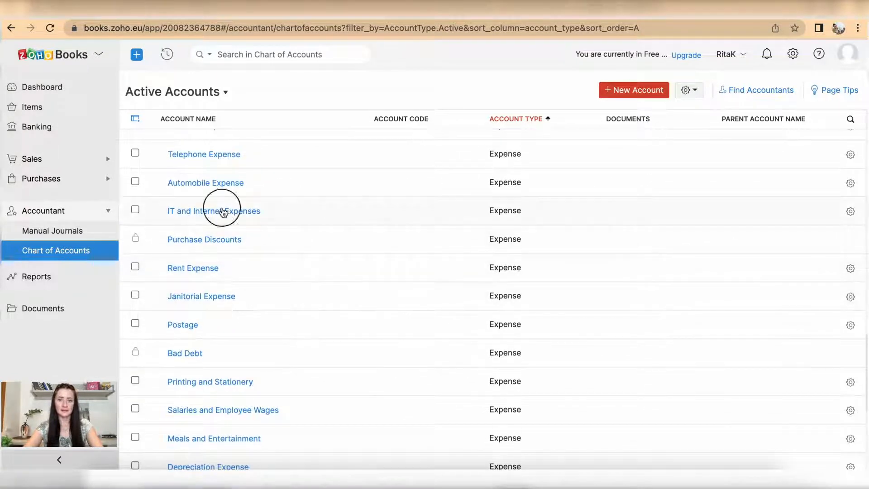
pyautogui.click(214, 210)
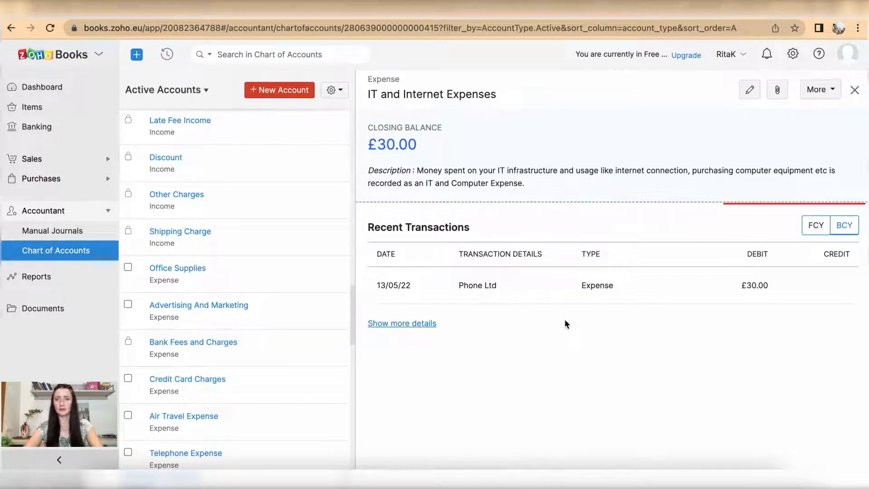
pyautogui.click(855, 89)
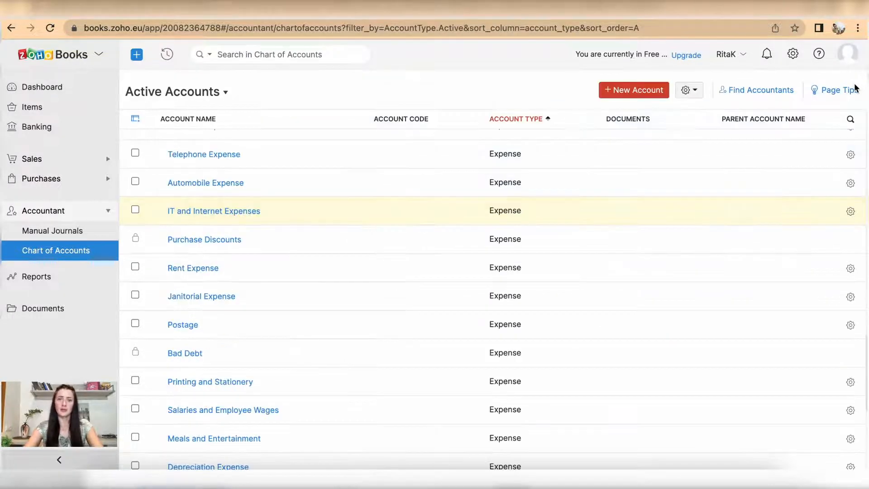